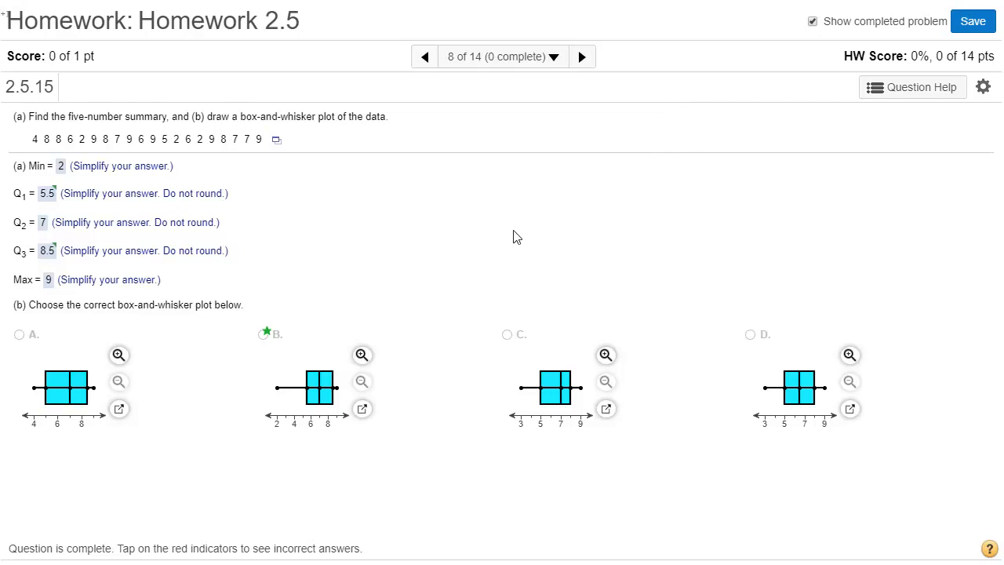
{"action": "mouse_move", "coordinate": [467, 260]}
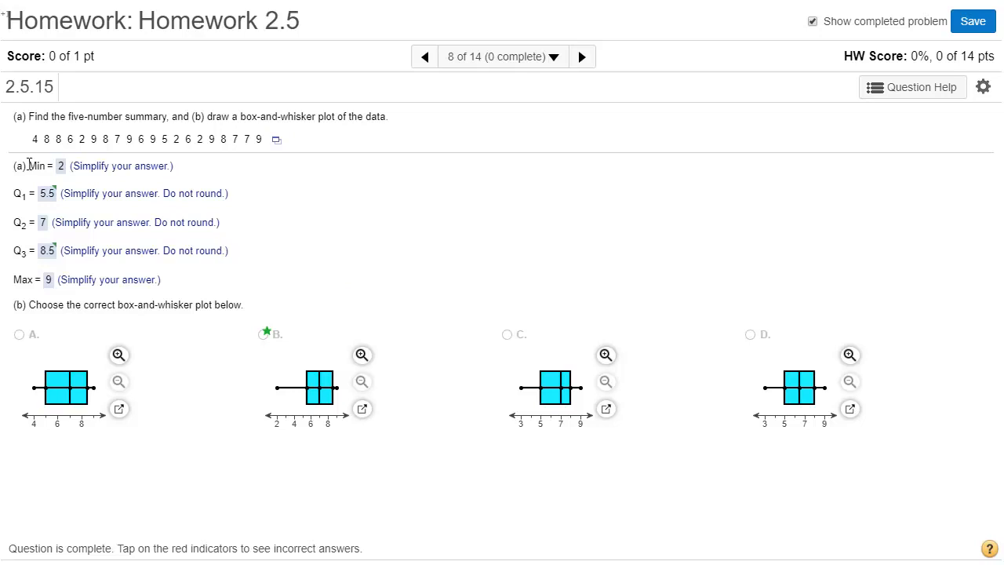
{"action": "mouse_move", "coordinate": [14, 218]}
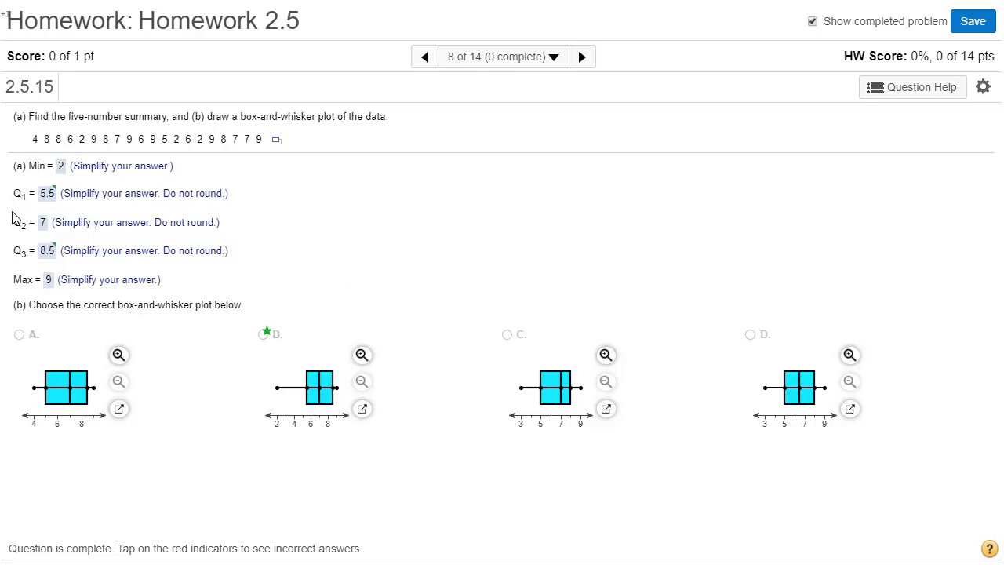
{"action": "mouse_move", "coordinate": [19, 265]}
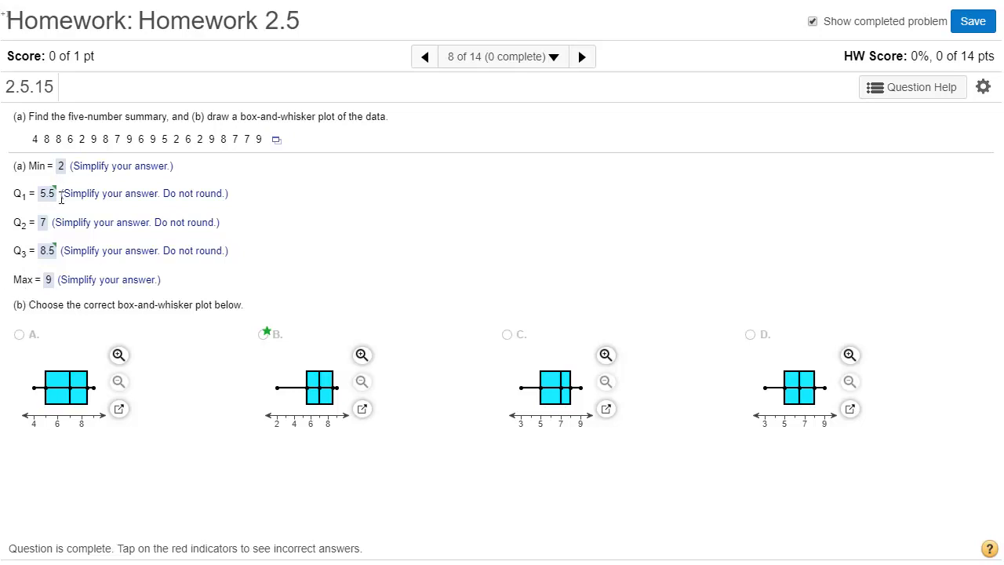
{"action": "mouse_move", "coordinate": [536, 102]}
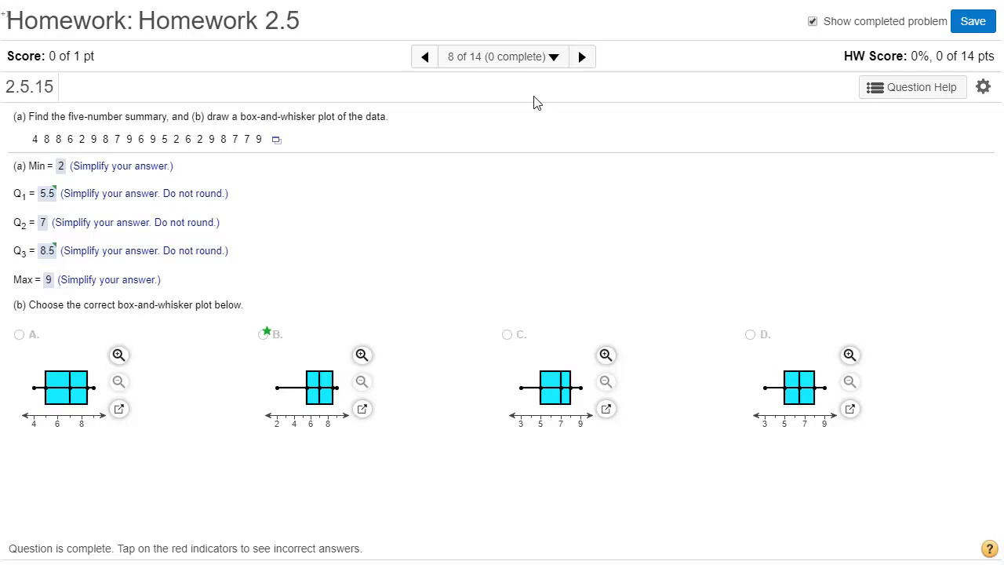
{"action": "mouse_move", "coordinate": [546, 79]}
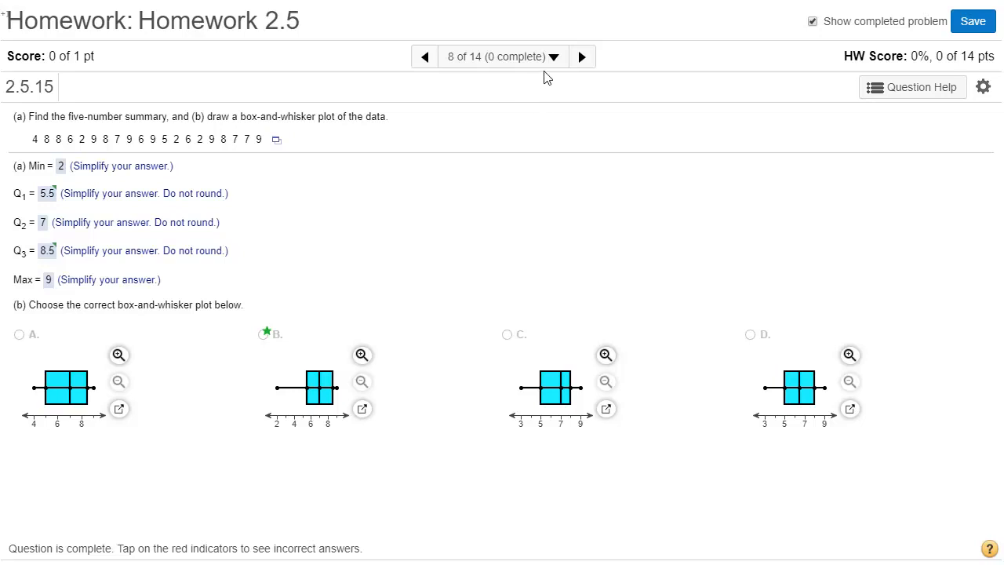
{"action": "mouse_move", "coordinate": [297, 144]}
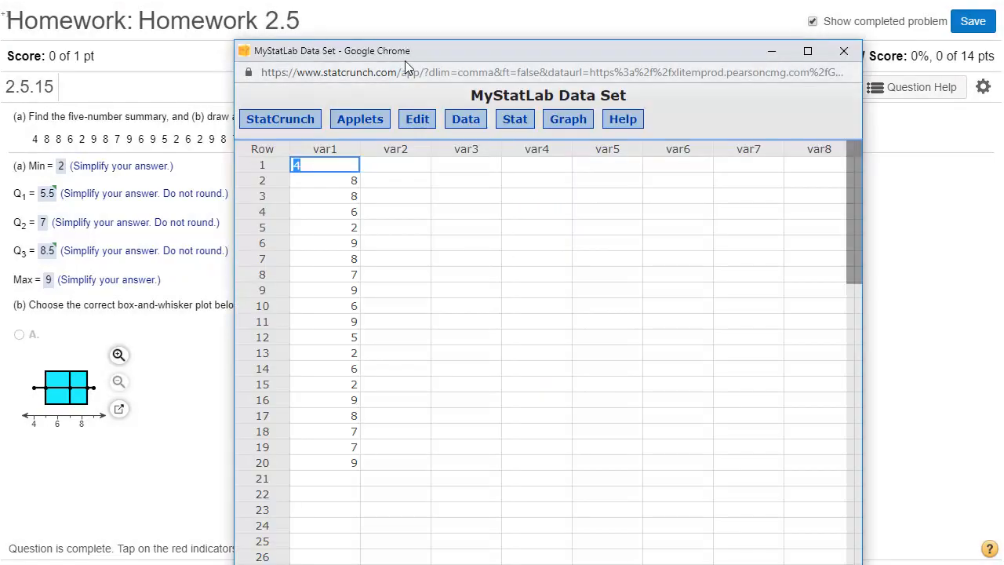
Bring up the Stat menu's list of analyses for the 20-value data set
{"action": "left_click", "coordinate": [514, 120]}
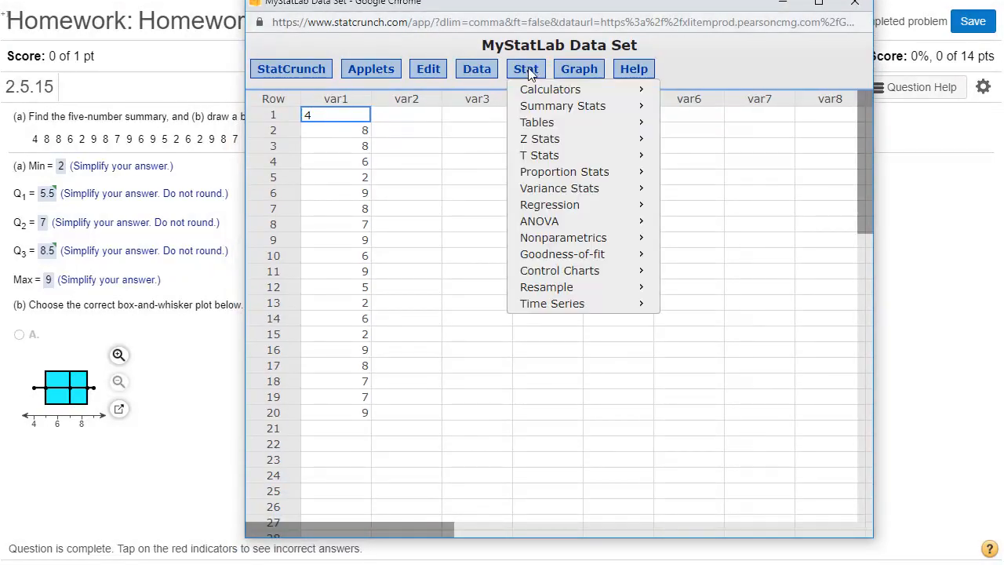
{"action": "mouse_move", "coordinate": [561, 105]}
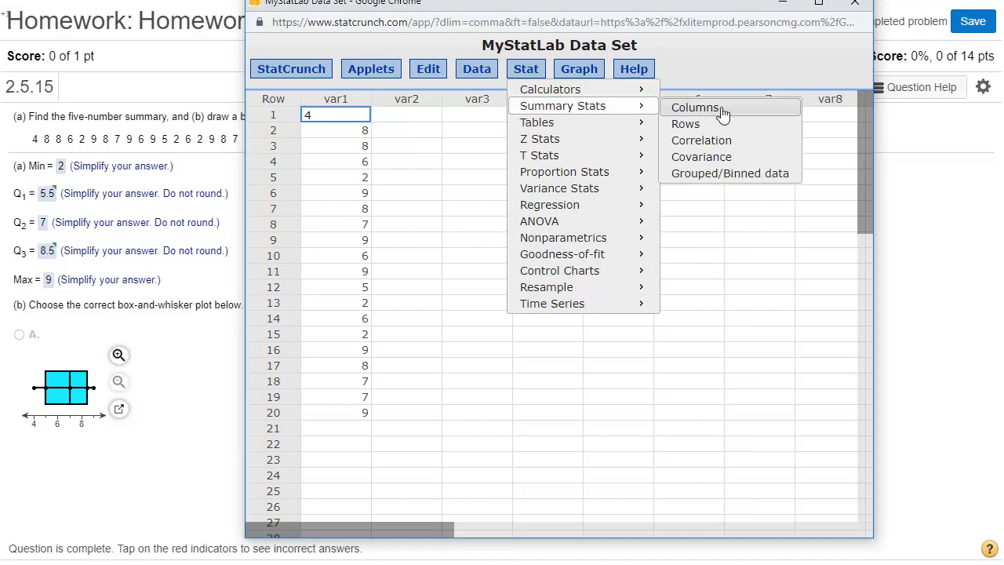
Compute all summary statistics for var1: min 2, Q1 5.5, median 7, Q3 8.5, max 9
{"action": "left_click", "coordinate": [694, 107]}
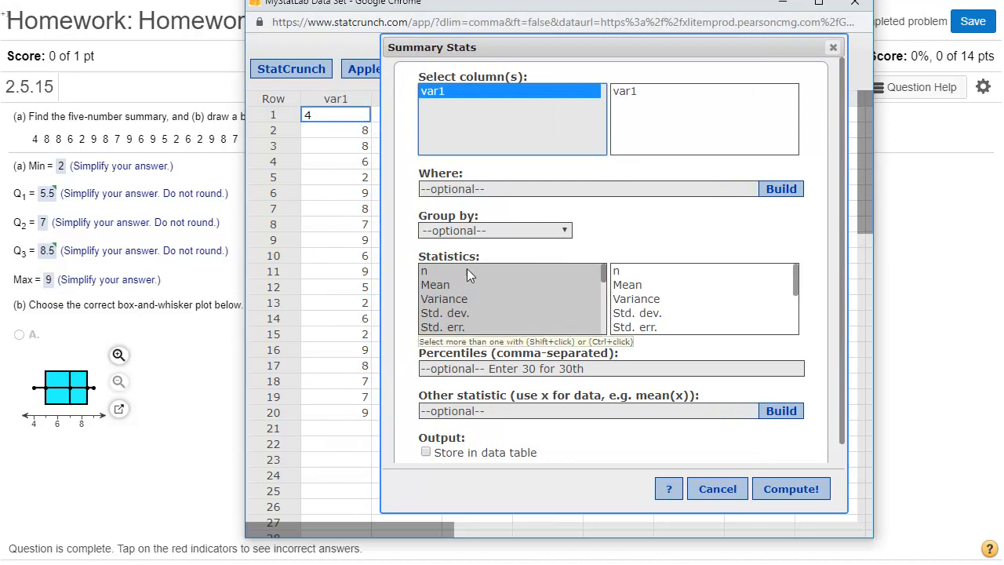
{"action": "left_click", "coordinate": [423, 270]}
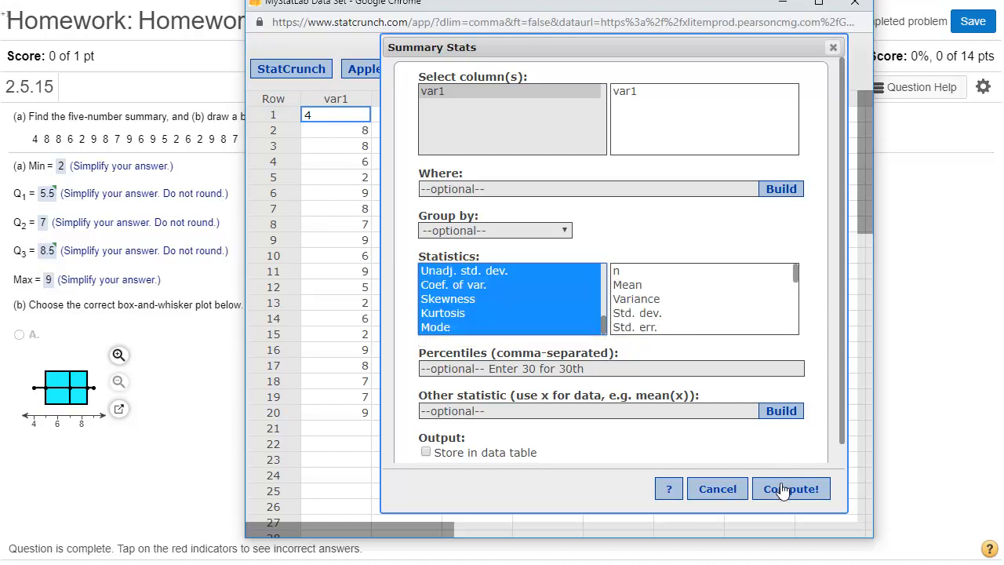
{"action": "left_click", "coordinate": [790, 489]}
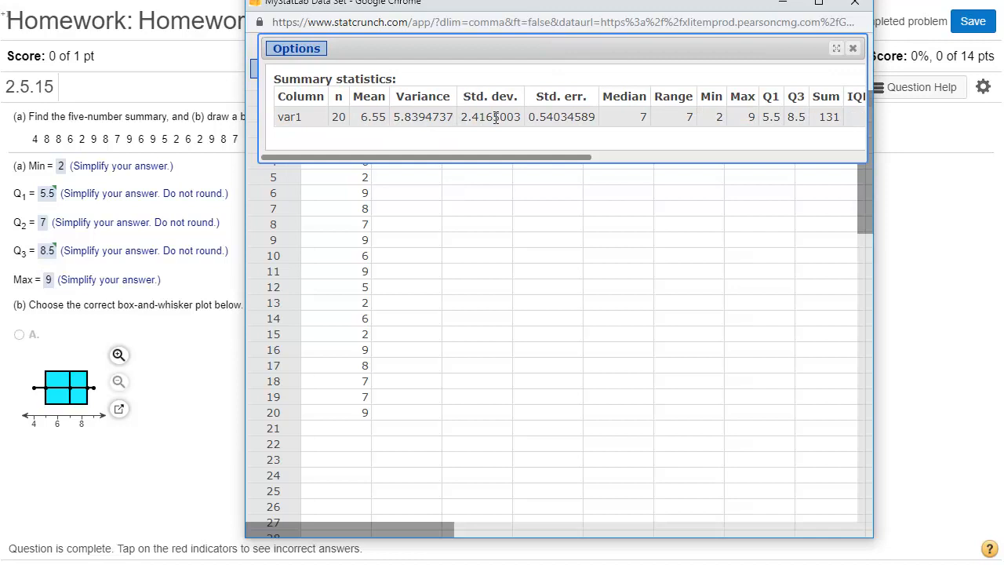
{"action": "mouse_move", "coordinate": [495, 116]}
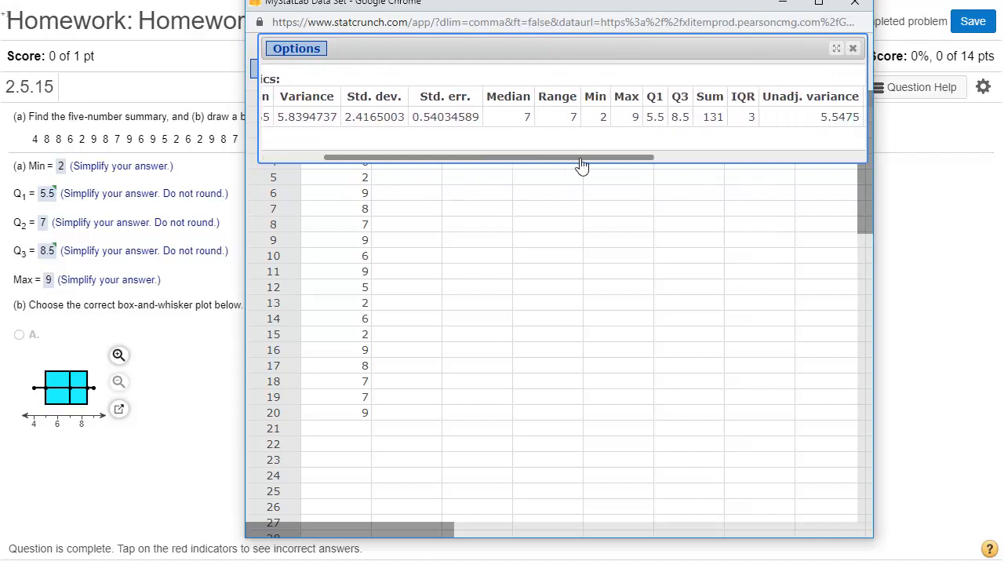
{"action": "scroll", "scroll_direction": "right", "scroll_amount": 3}
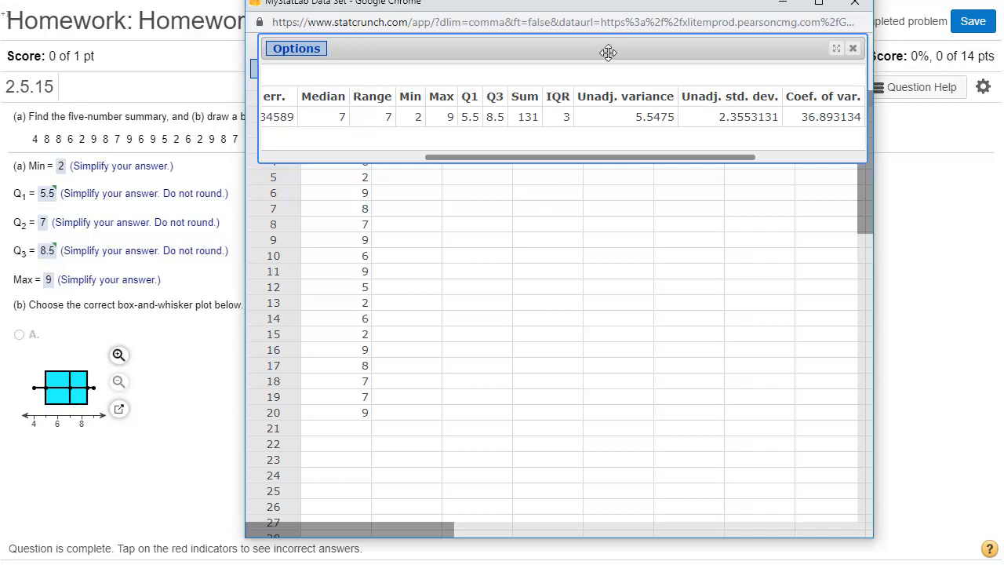
{"action": "mouse_move", "coordinate": [588, 53]}
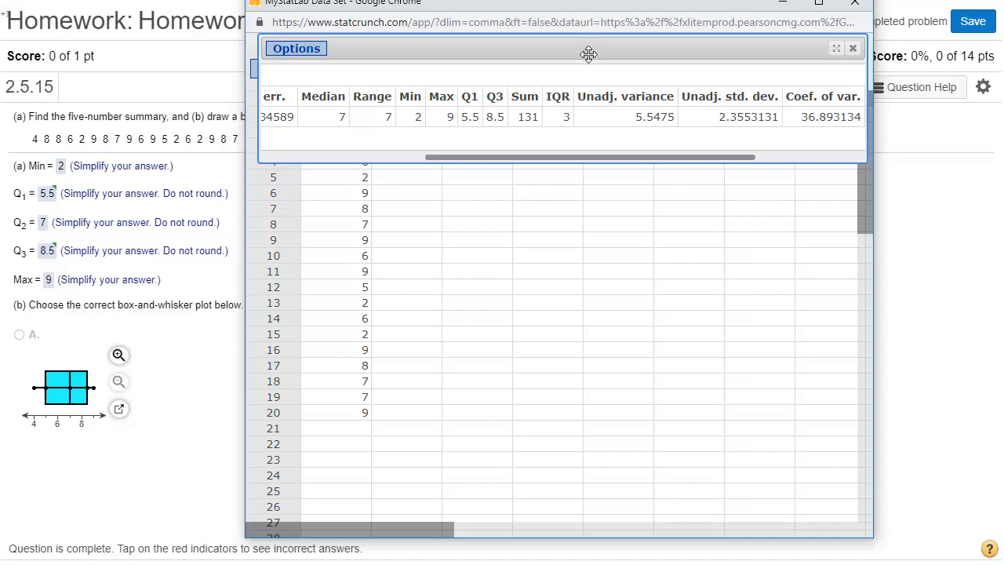
{"action": "mouse_move", "coordinate": [565, 296]}
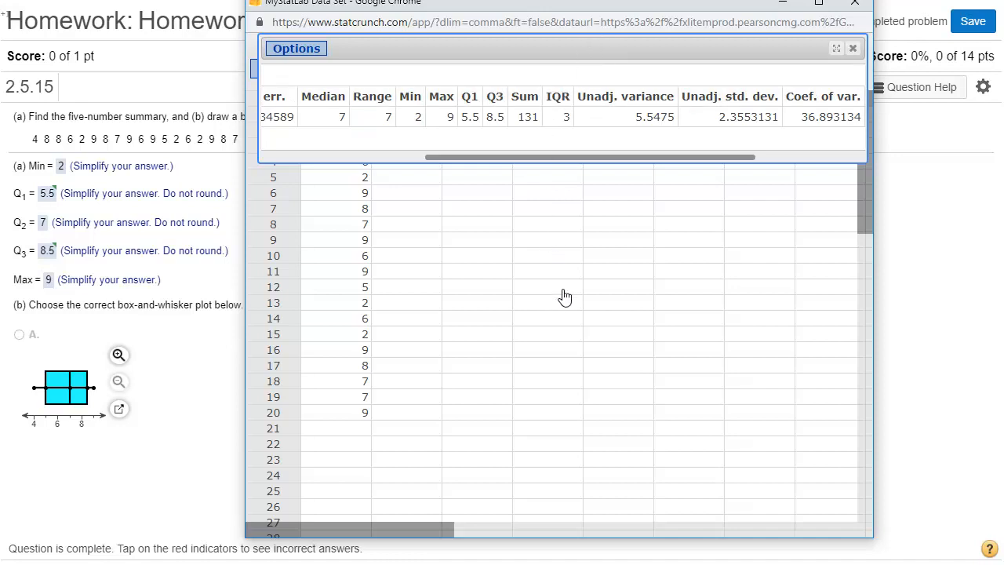